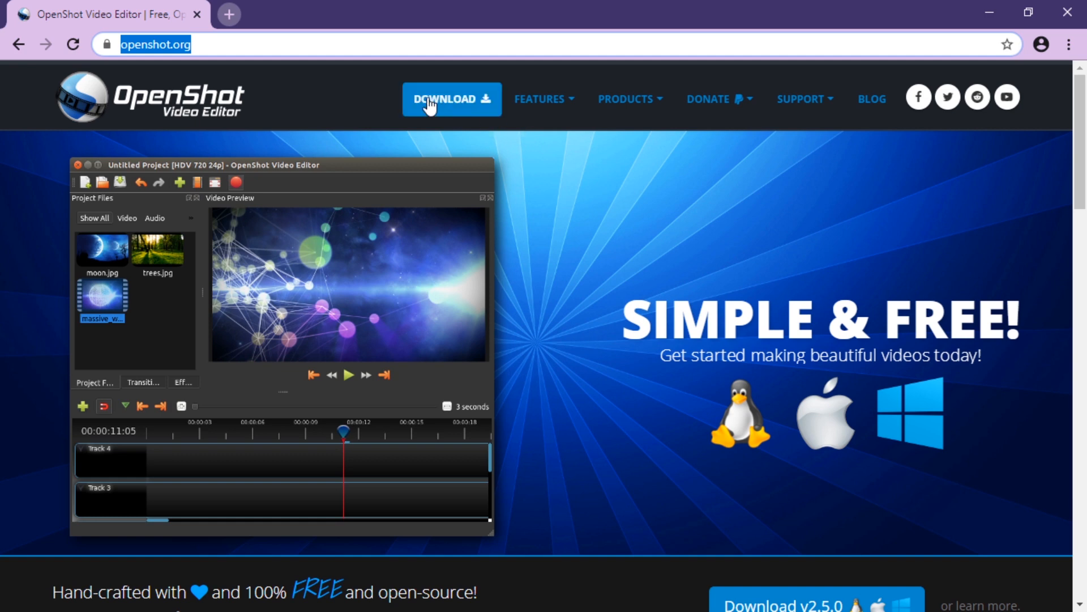
Step: Download the OpenShot v2.5.0 Windows installer from the download page
left_click(451, 99)
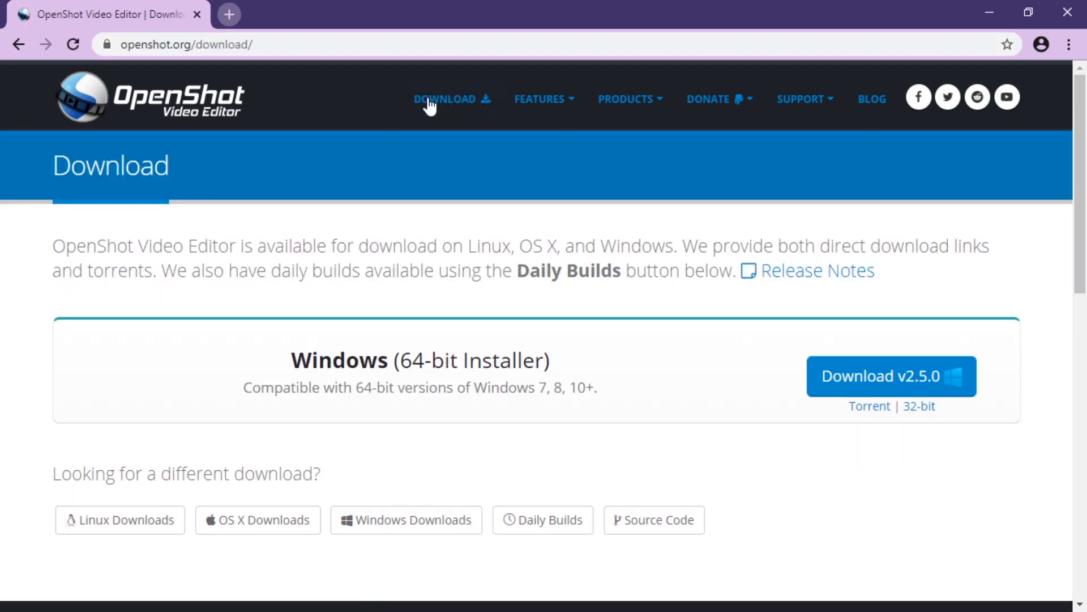
double_click(339, 360)
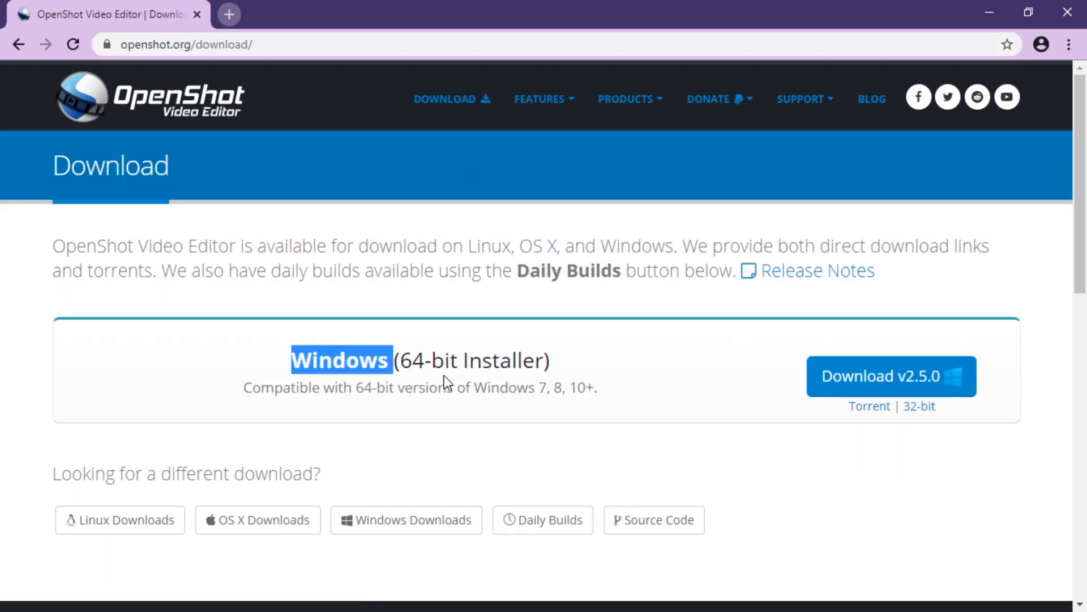
left_click(891, 376)
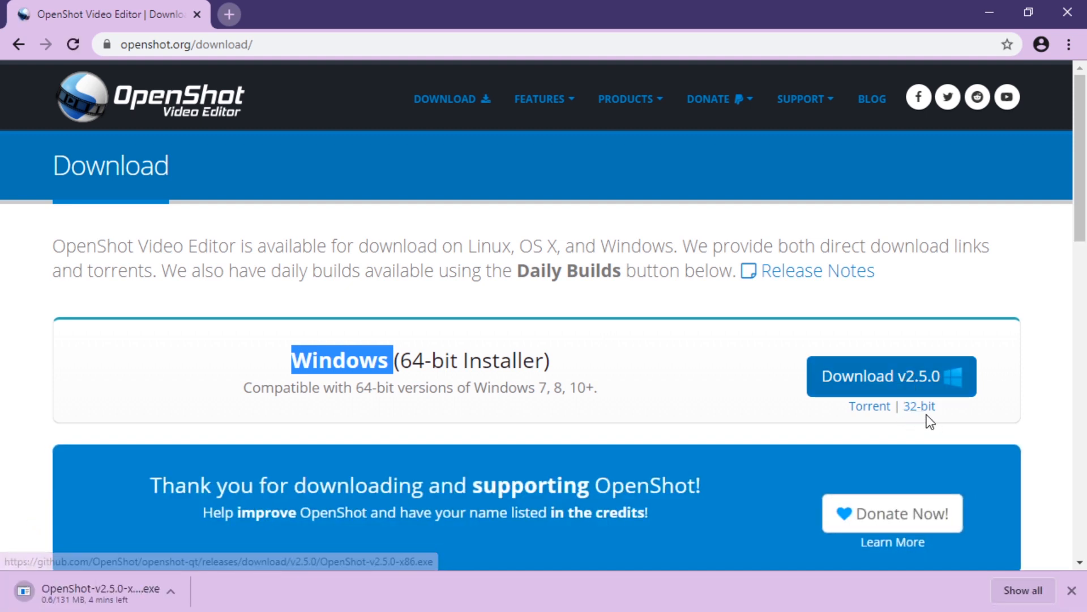
left_click(175, 590)
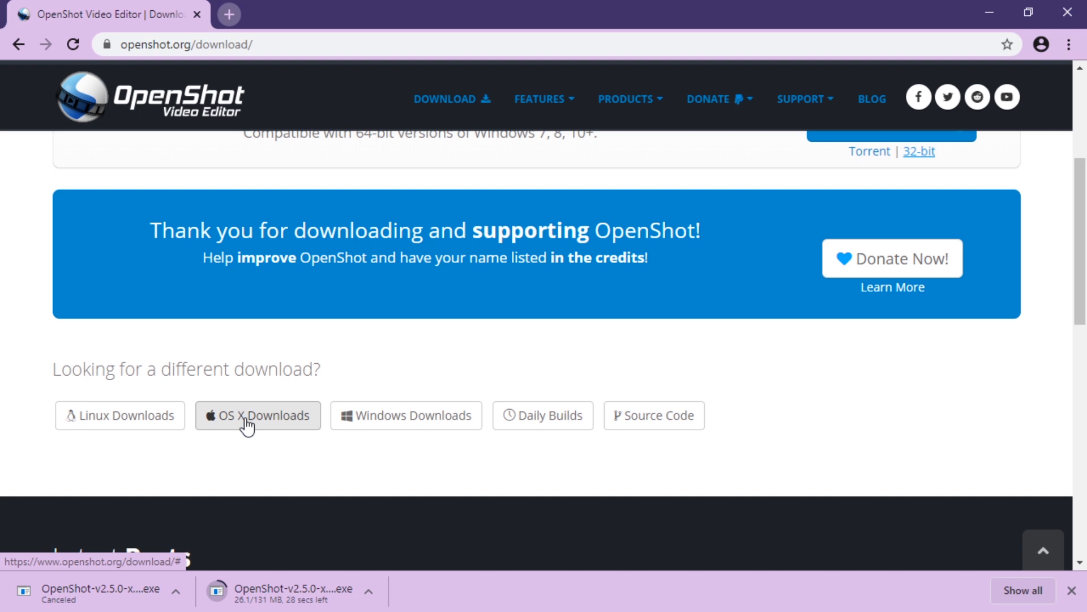
Step: Review the OS X and Linux download options and the daily builds section
left_click(257, 415)
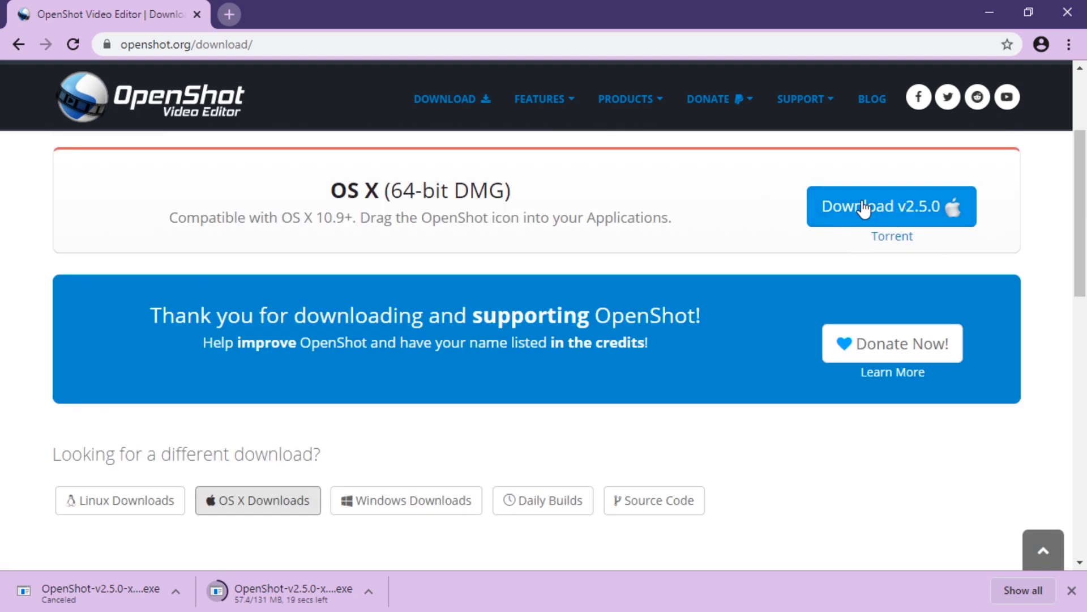
left_click(119, 500)
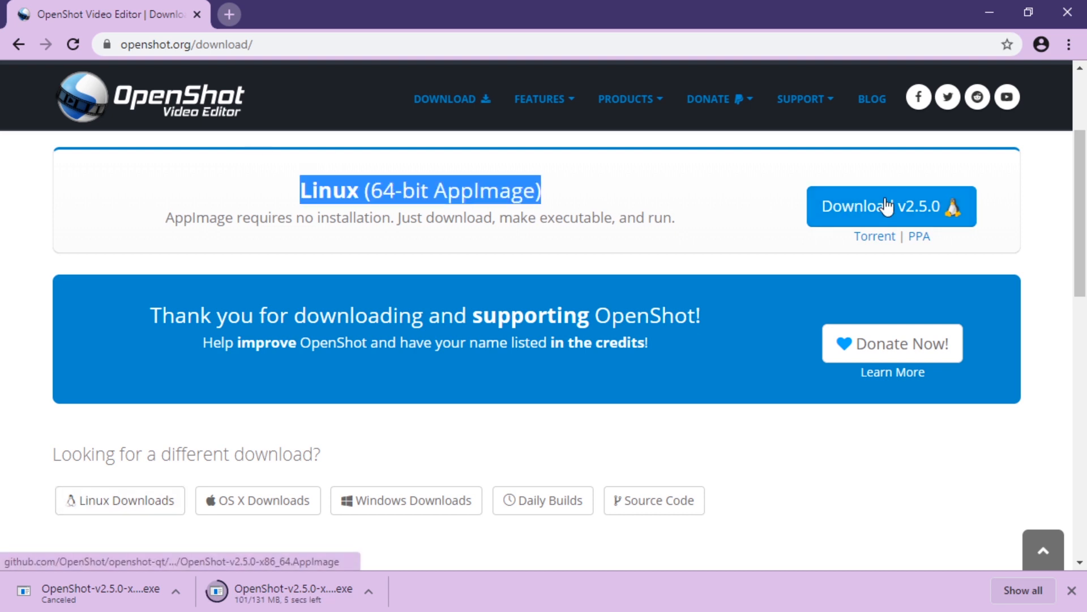
scroll("down", 3)
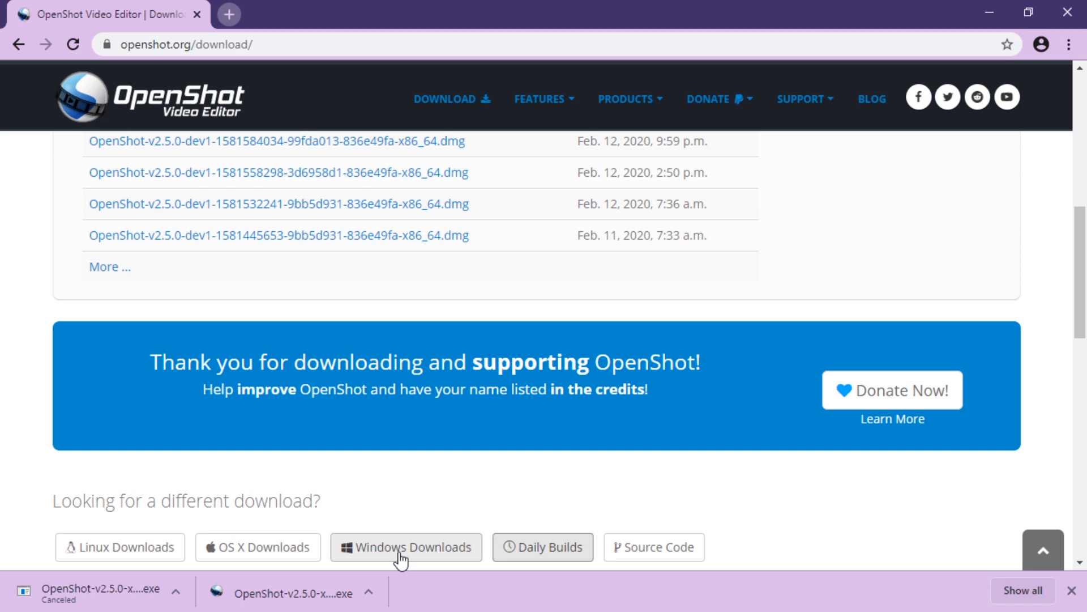
Step: Show the daily build Windows installers, noting the newest 64-bit dev1 dated Feb. 18, 2020
left_click(405, 547)
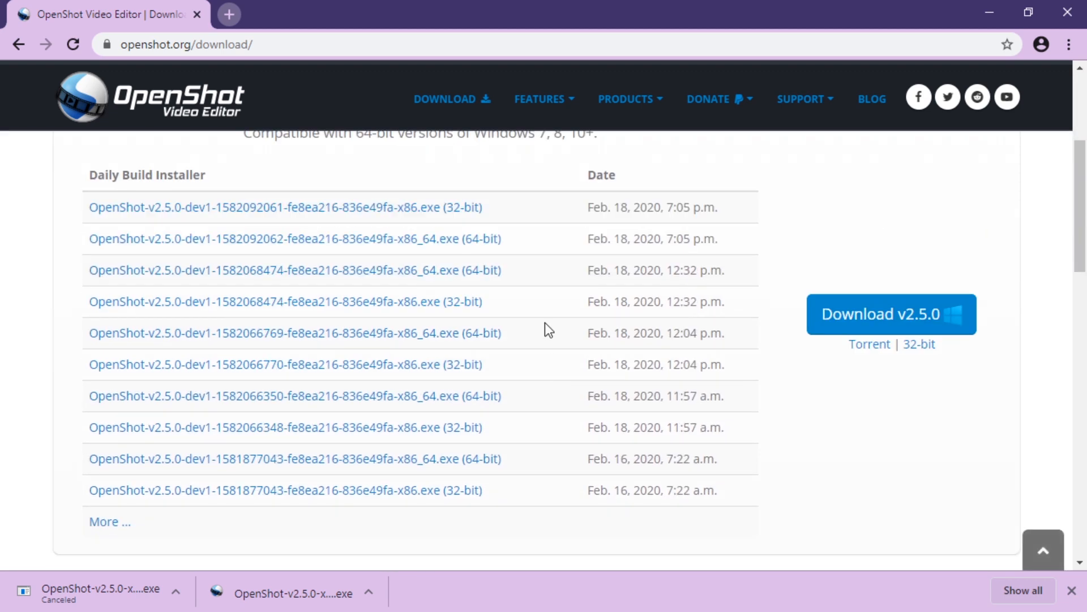
mouse_move(428, 255)
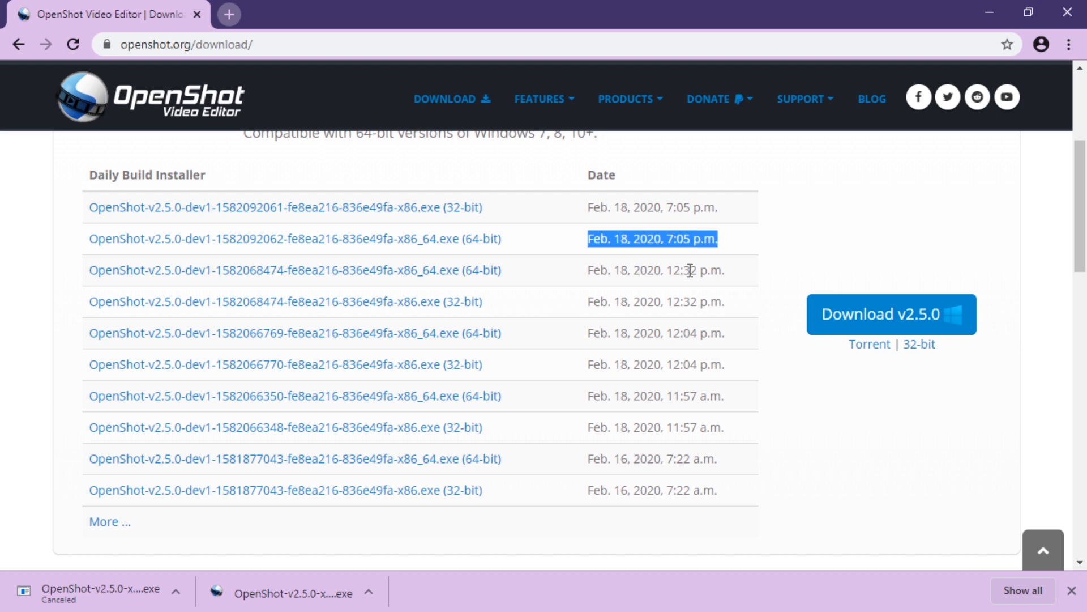
left_click(294, 239)
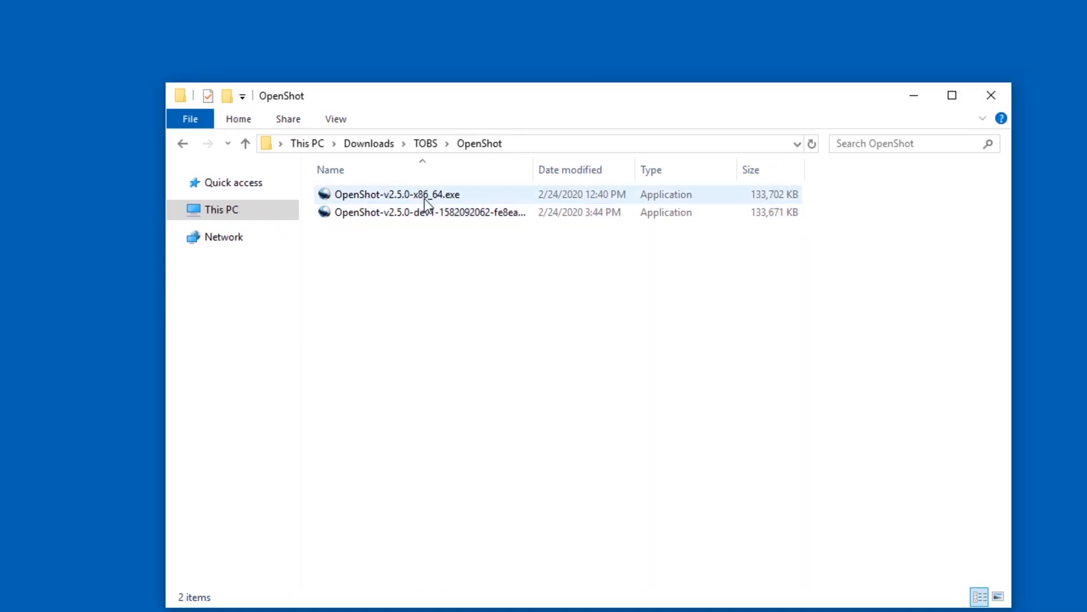
Step: Run OpenShot-v2.5.0-x86_64.exe, accept the licence, keep the desktop shortcut and start installing
left_click(430, 212)
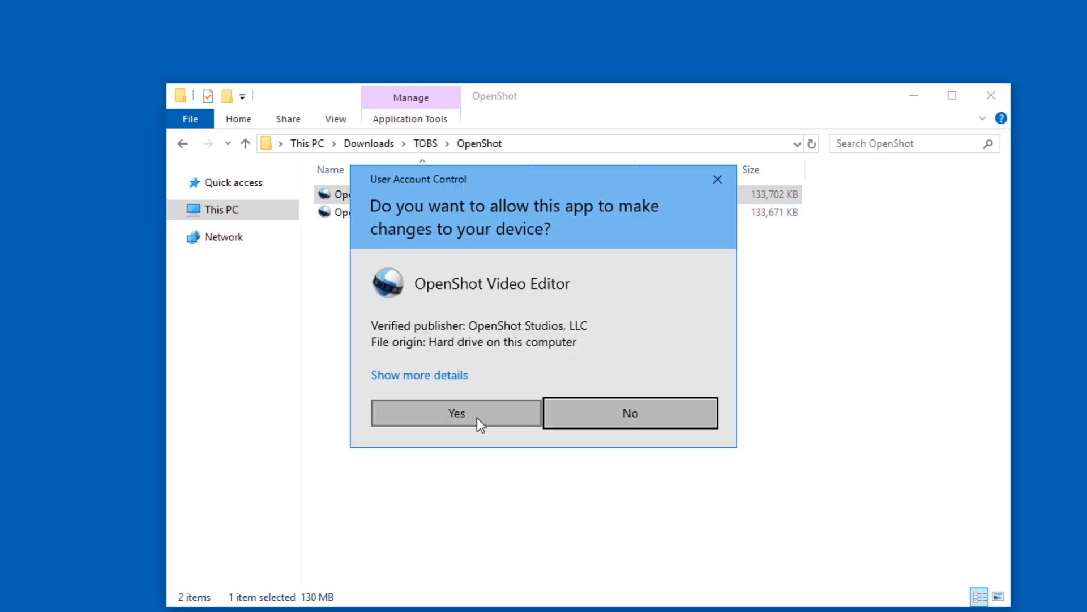
left_click(456, 413)
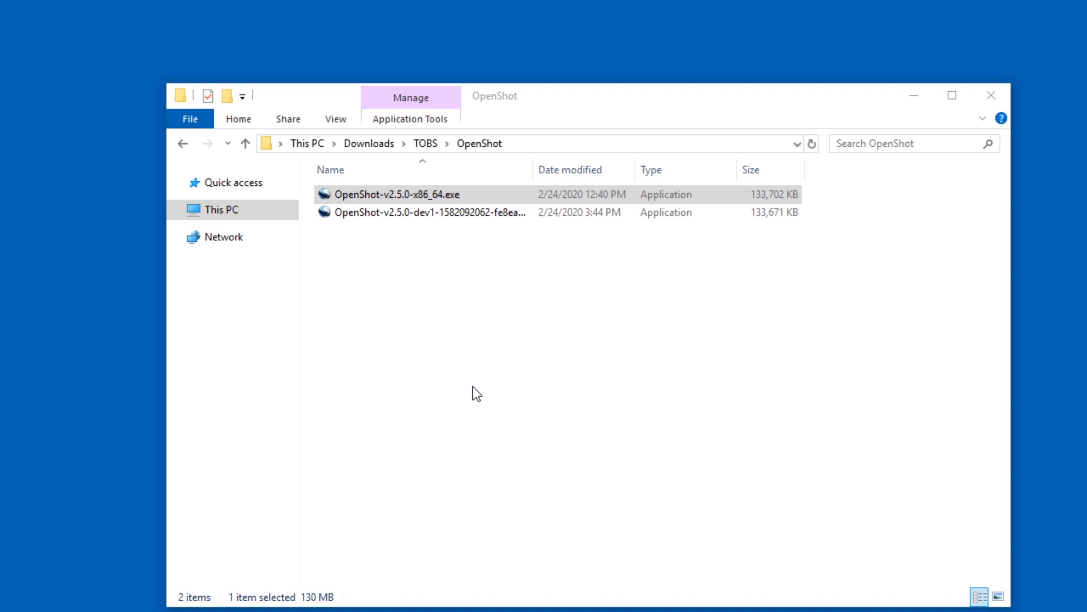
double_click(397, 194)
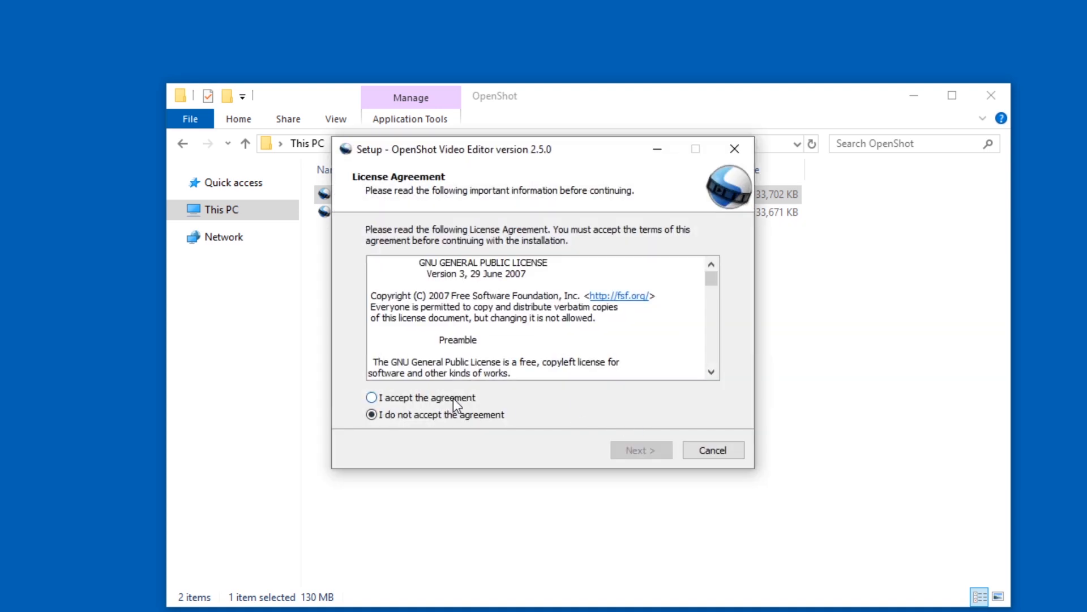
left_click(640, 450)
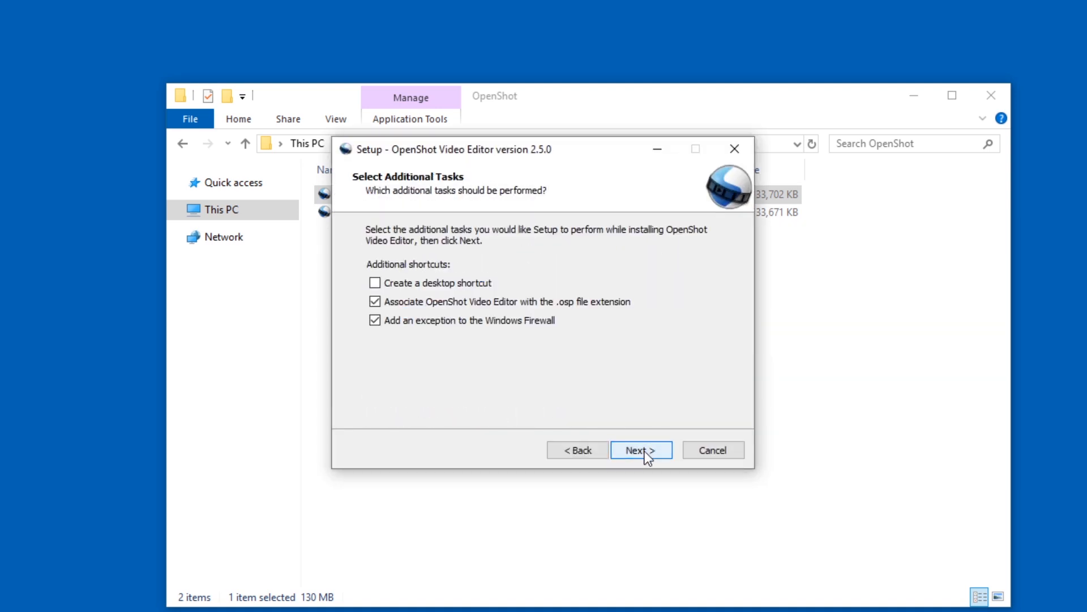
left_click(640, 449)
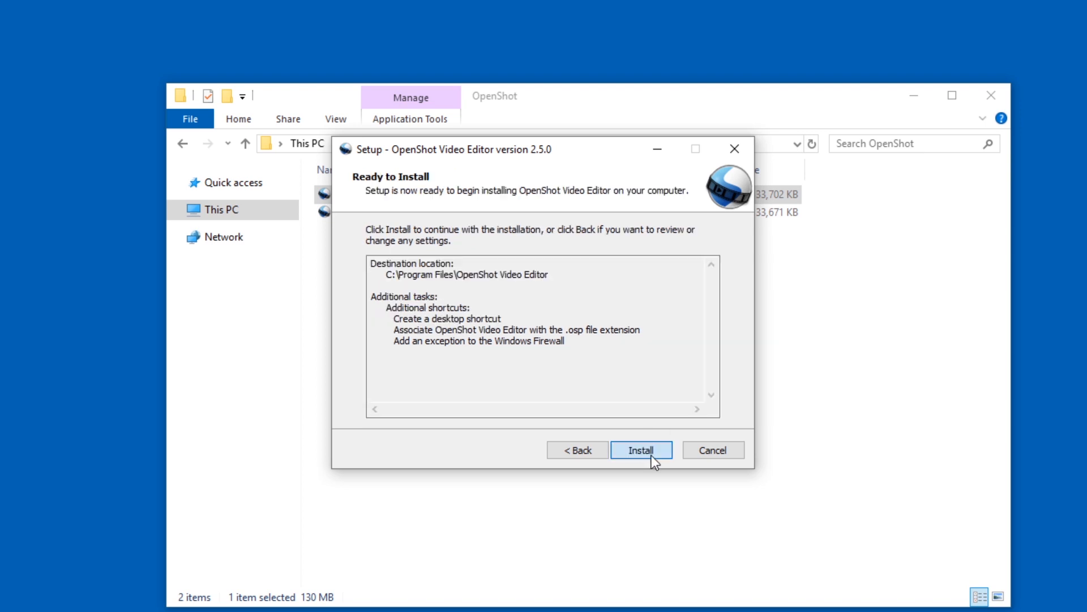
left_click(640, 449)
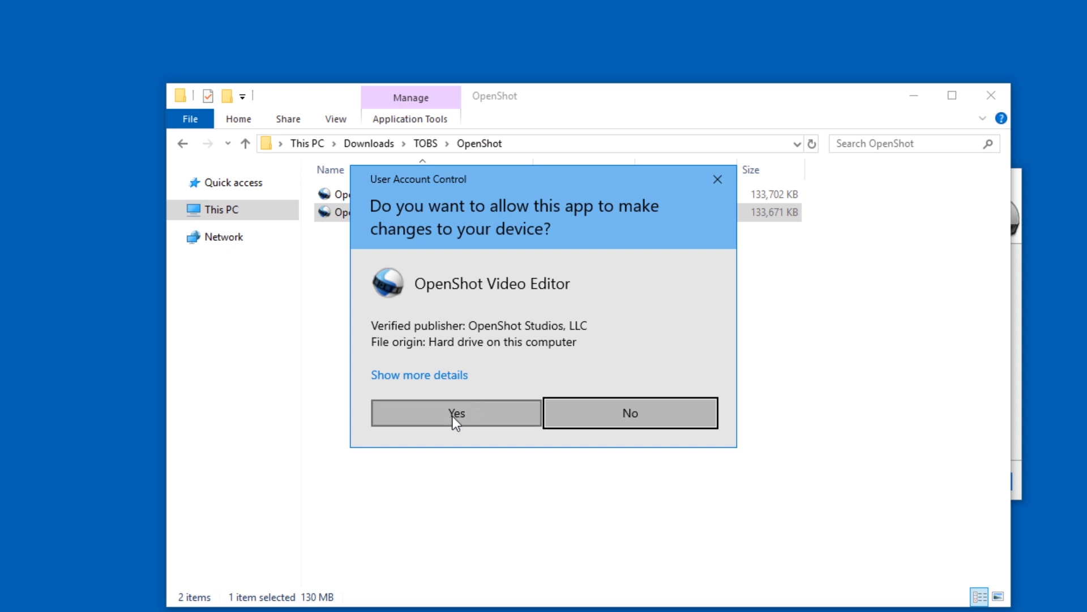
mouse_move(717, 189)
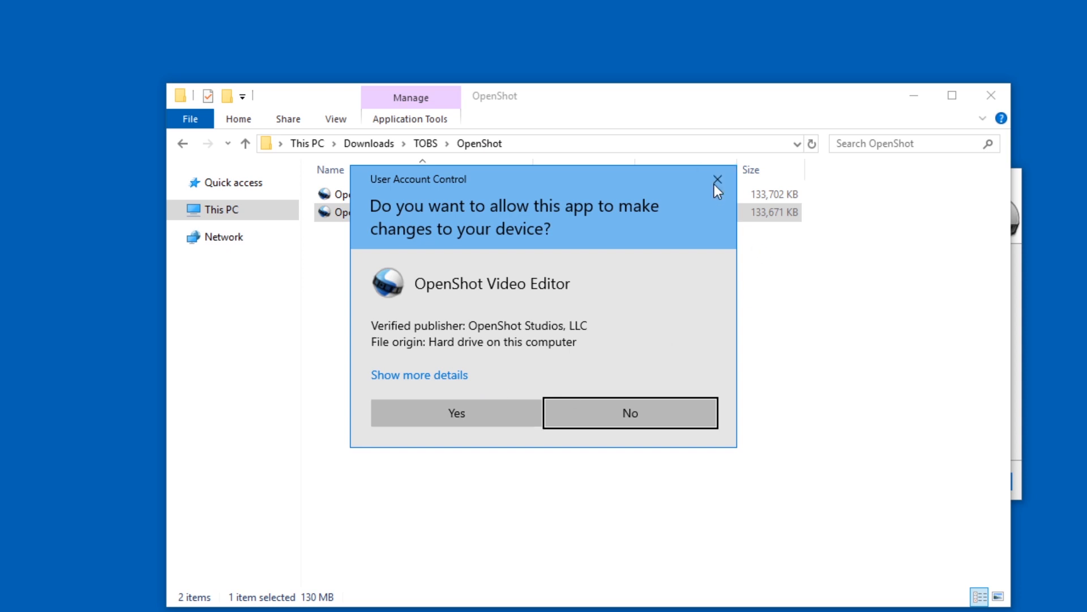
Step: Decline running the dev build installer and finish the OpenShot 2.5.0 setup wizard
left_click(718, 180)
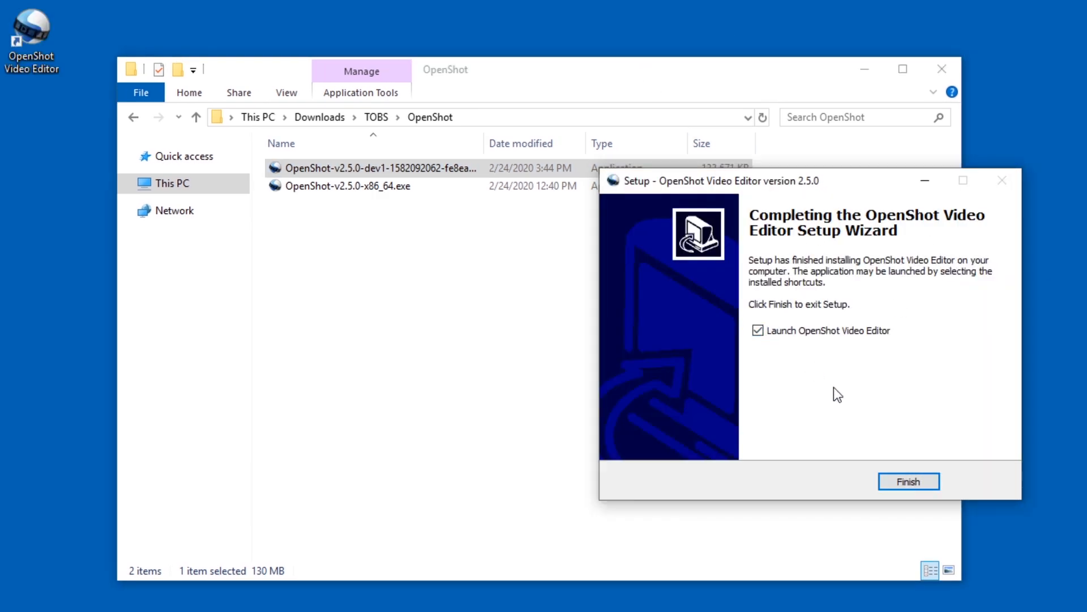
left_click(909, 482)
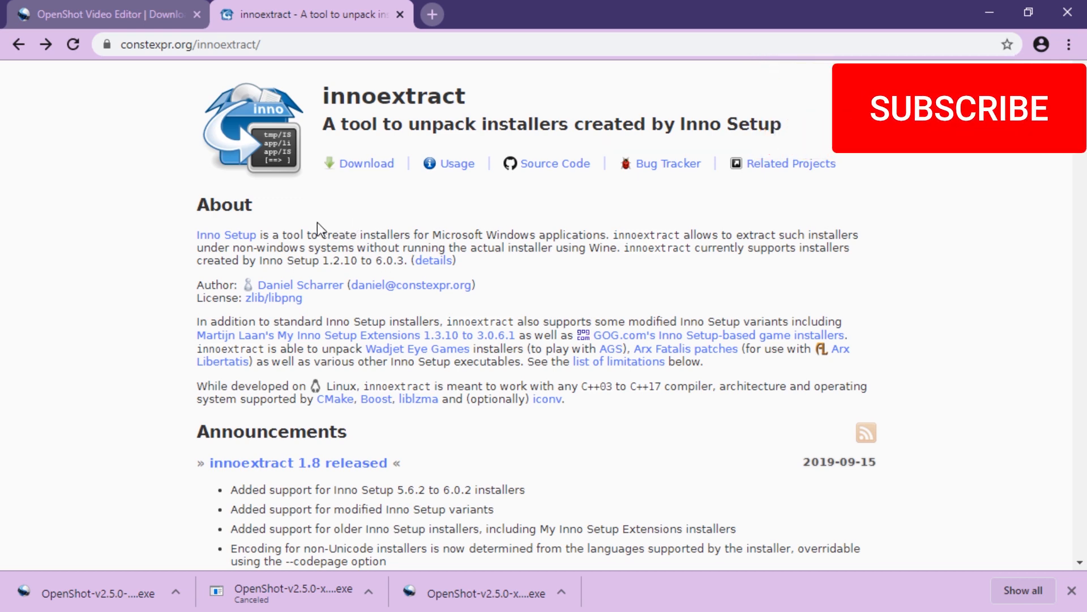
Step: Download innoextract-1.8-windows.zip into the OpenShot folder
left_click(367, 163)
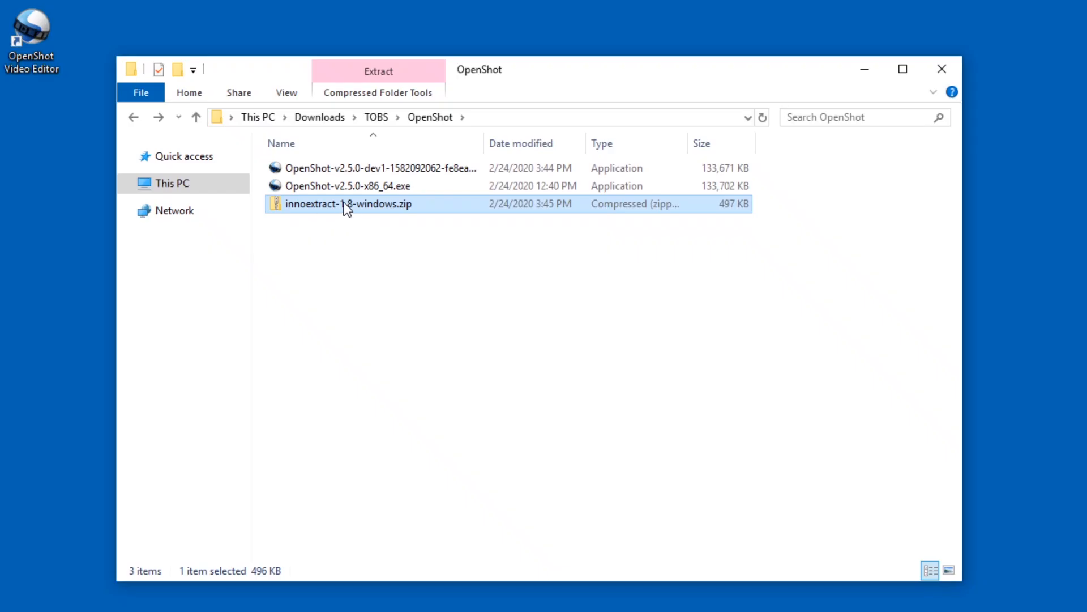
Step: Extract innoextract-1.8-windows.zip and place innoextract.exe beside the OpenShot installers
right_click(346, 204)
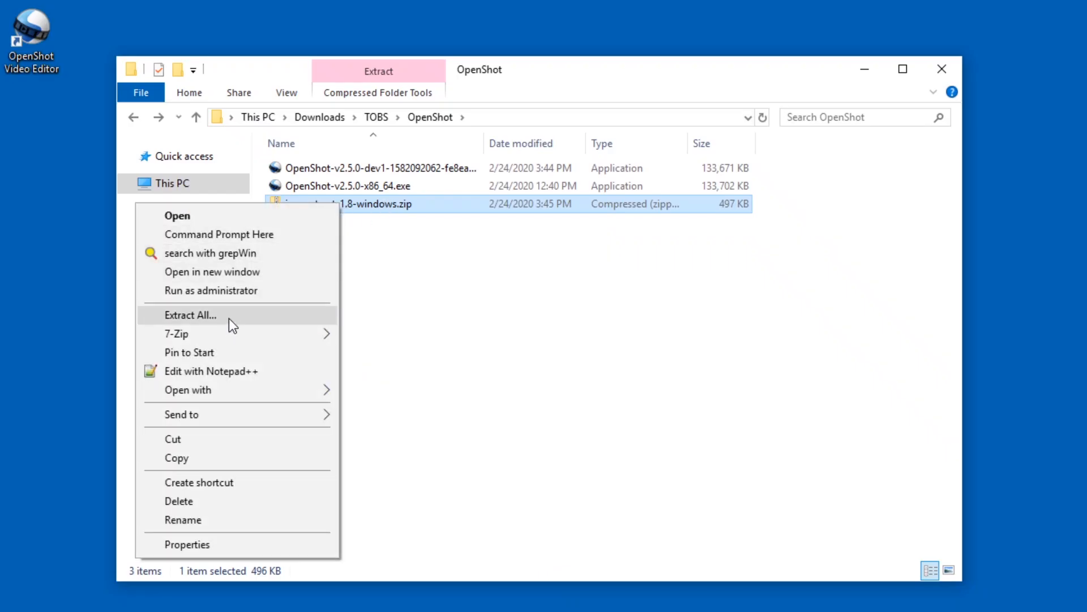
left_click(190, 315)
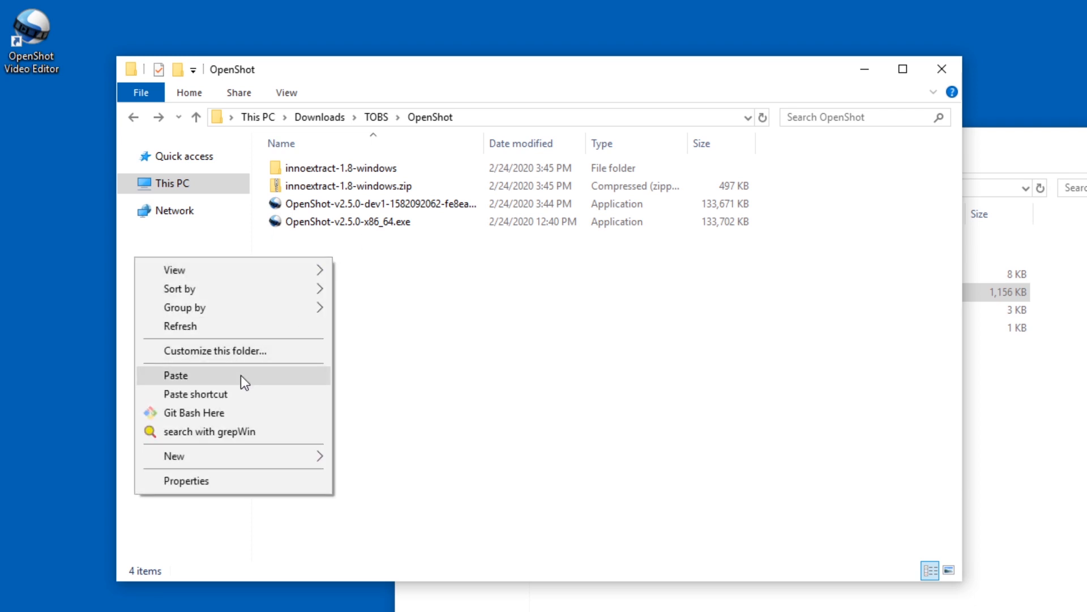
left_click(176, 375)
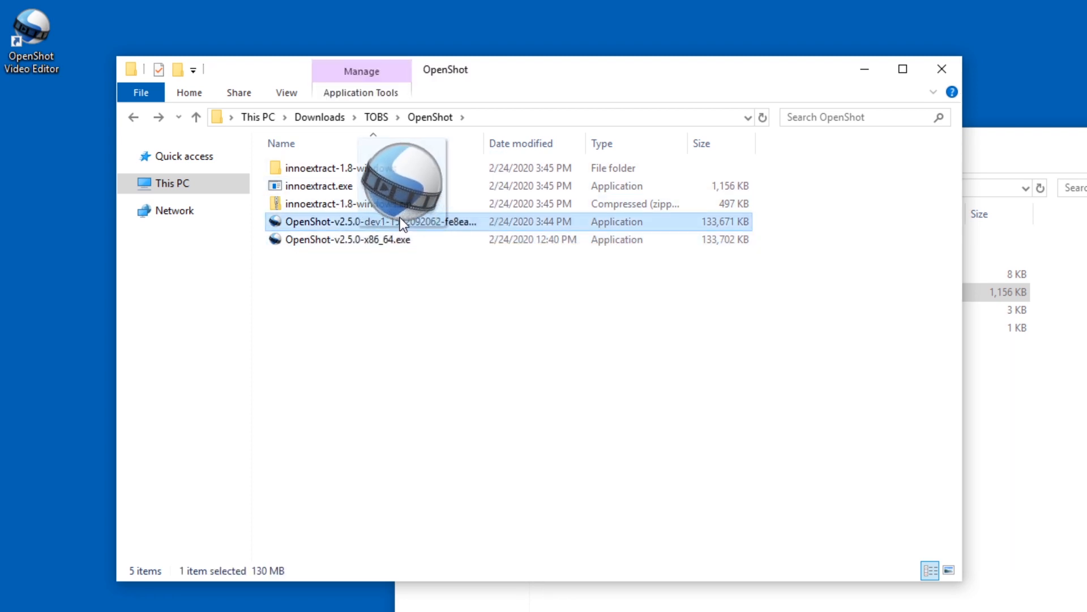
Step: Unpack the dev1 installer with innoextract.exe, allowing it past the SmartScreen warning
double_click(375, 221)
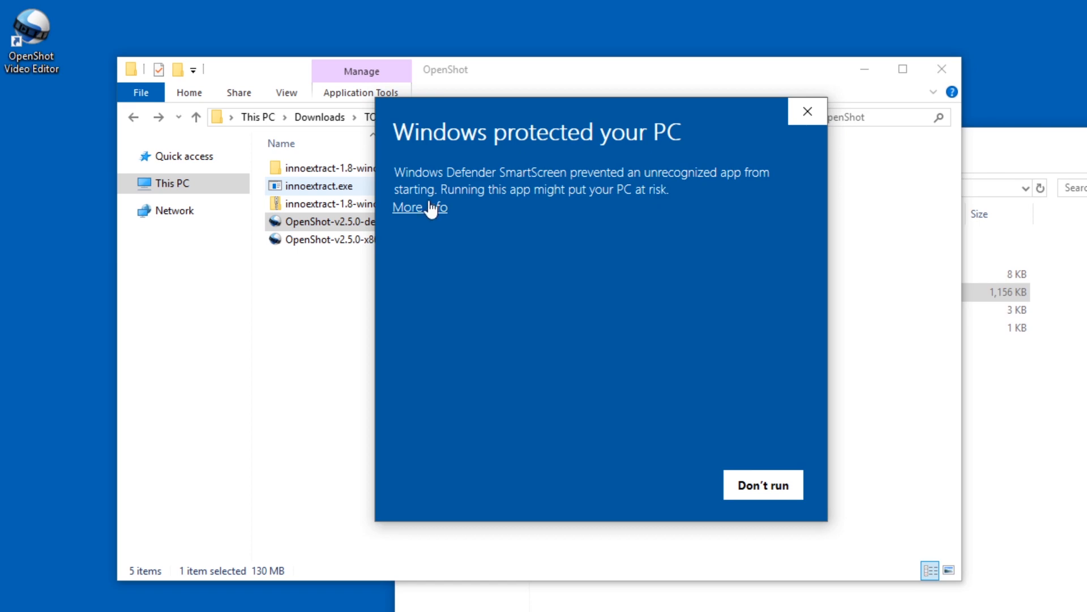
left_click(408, 206)
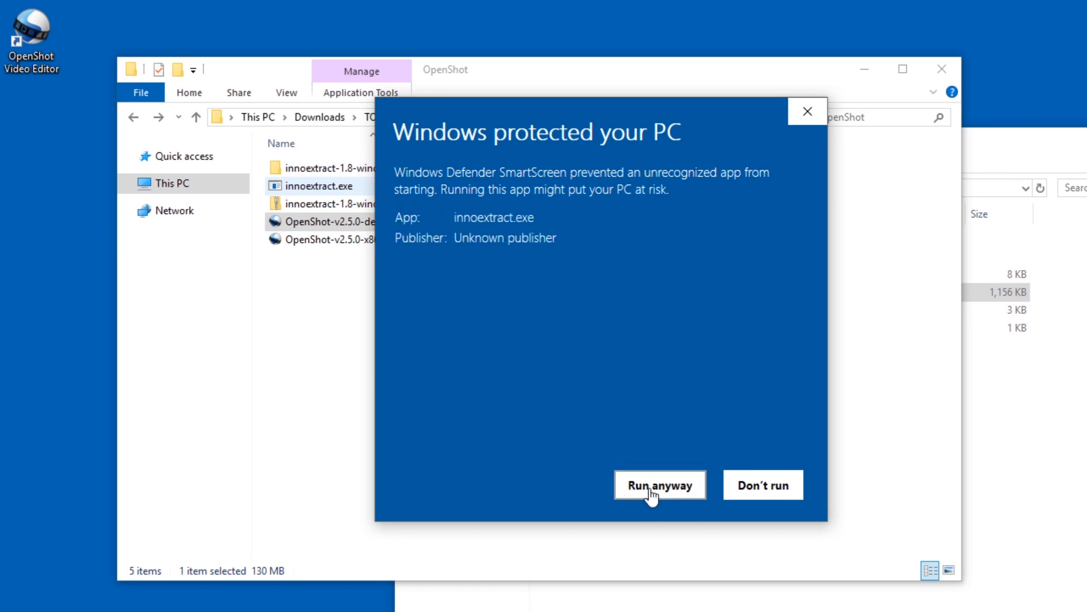
left_click(658, 485)
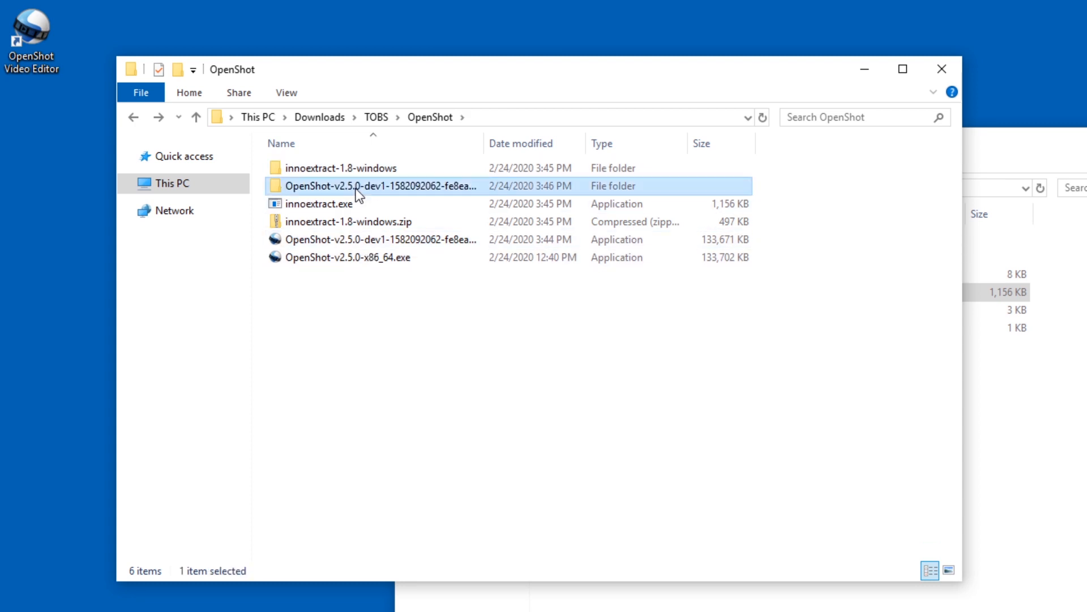
Step: Run openshot-qt.exe from the extracted dev1 folder and dismiss the firewall alert
double_click(380, 185)
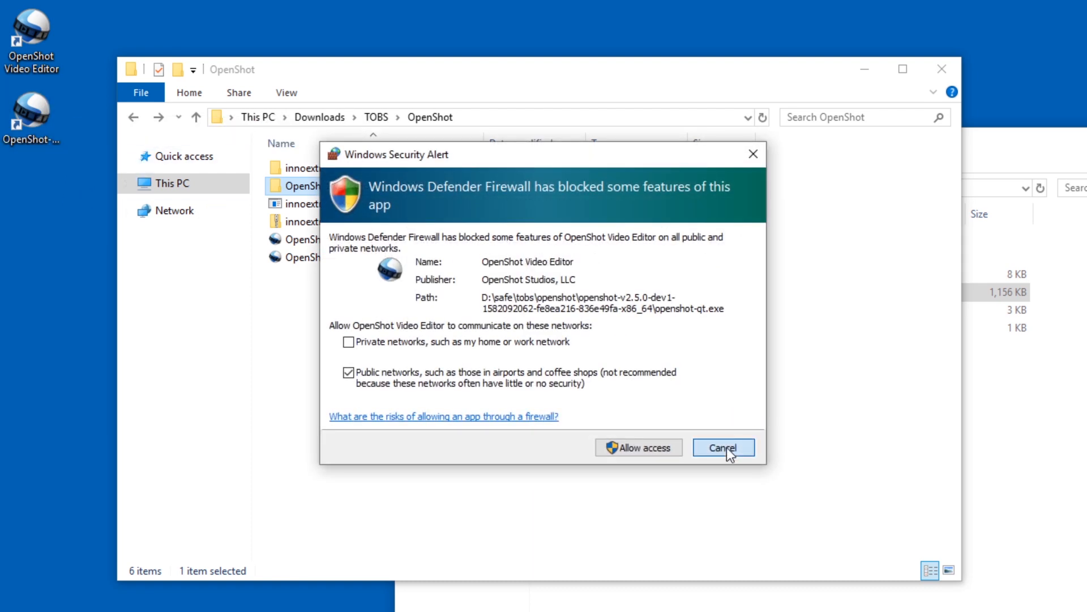
left_click(723, 446)
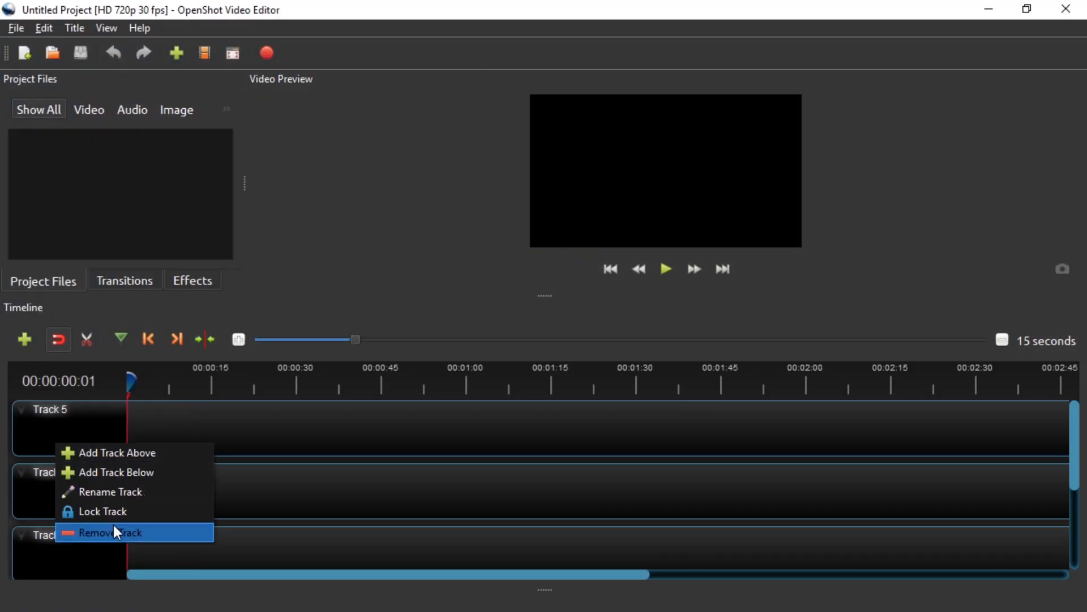
Step: Remove the extra timeline tracks and bring the Hog.mp4 clip onto Track 1, trimmed shorter
left_click(104, 532)
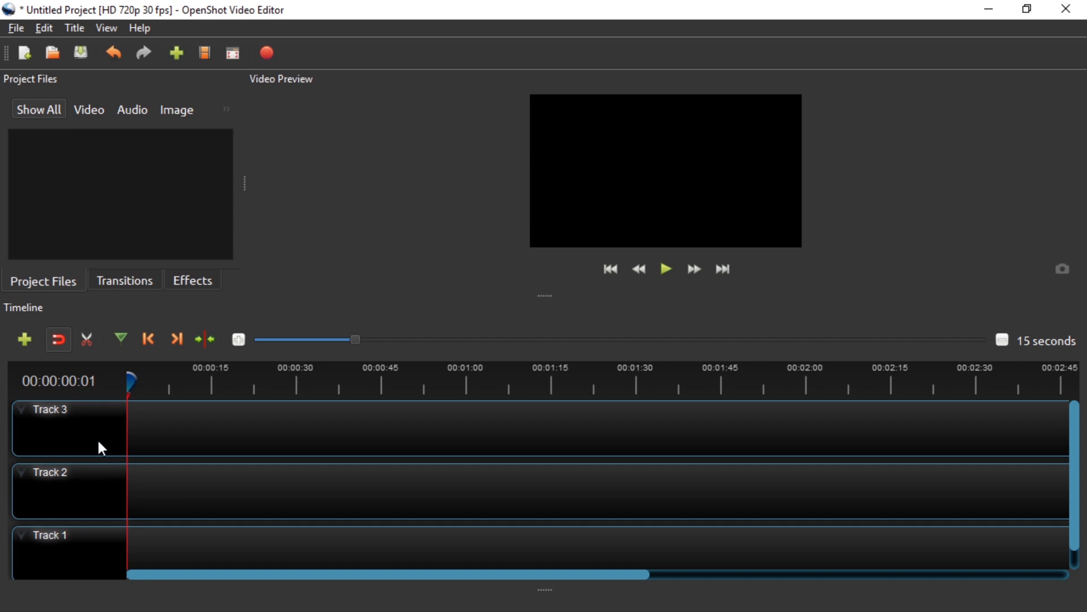
right_click(101, 444)
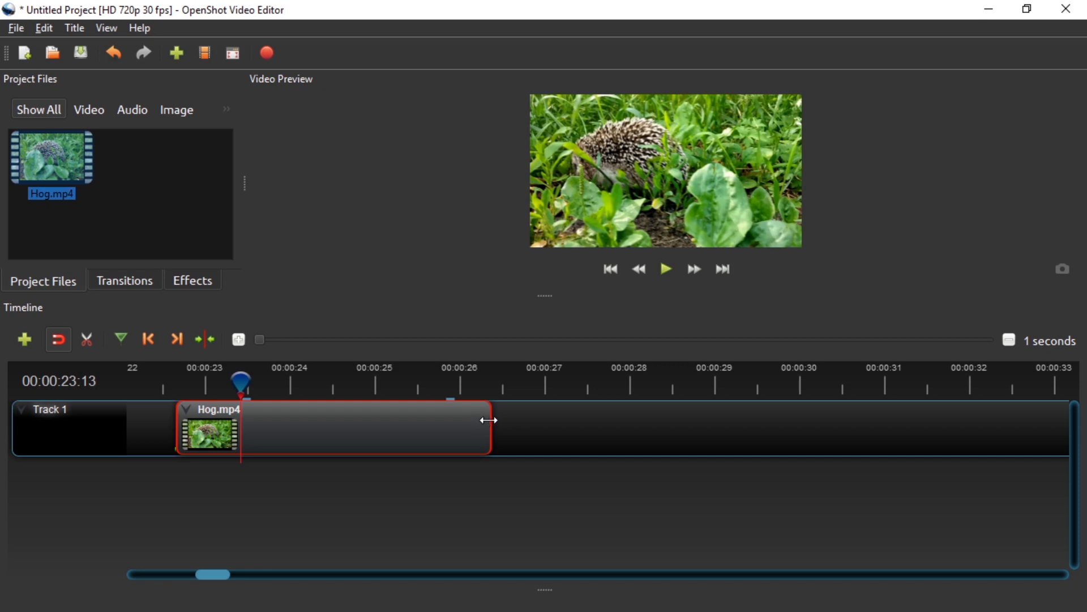
left_click(664, 270)
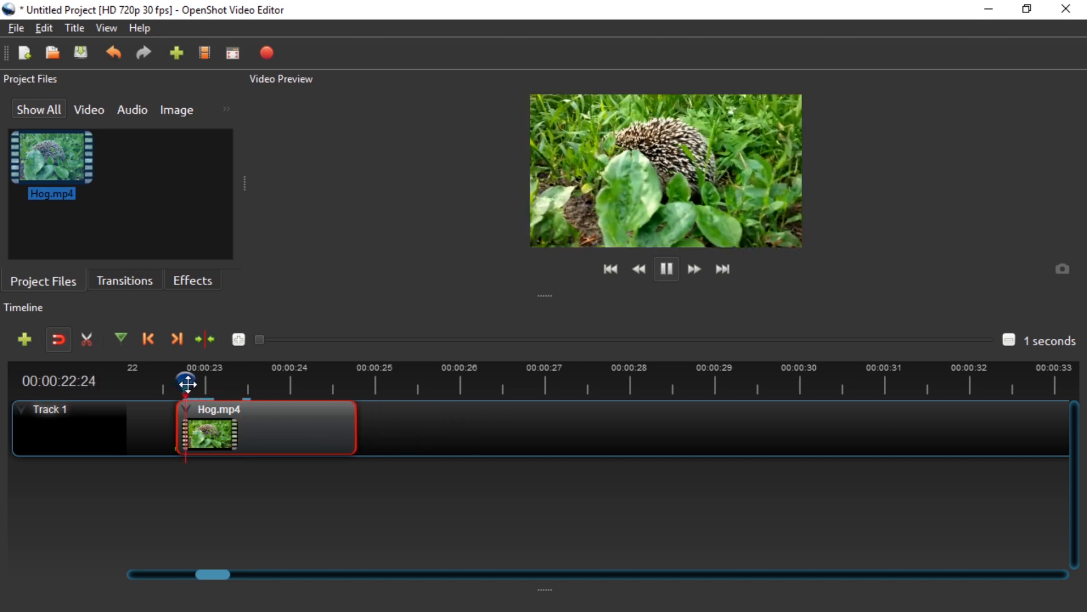